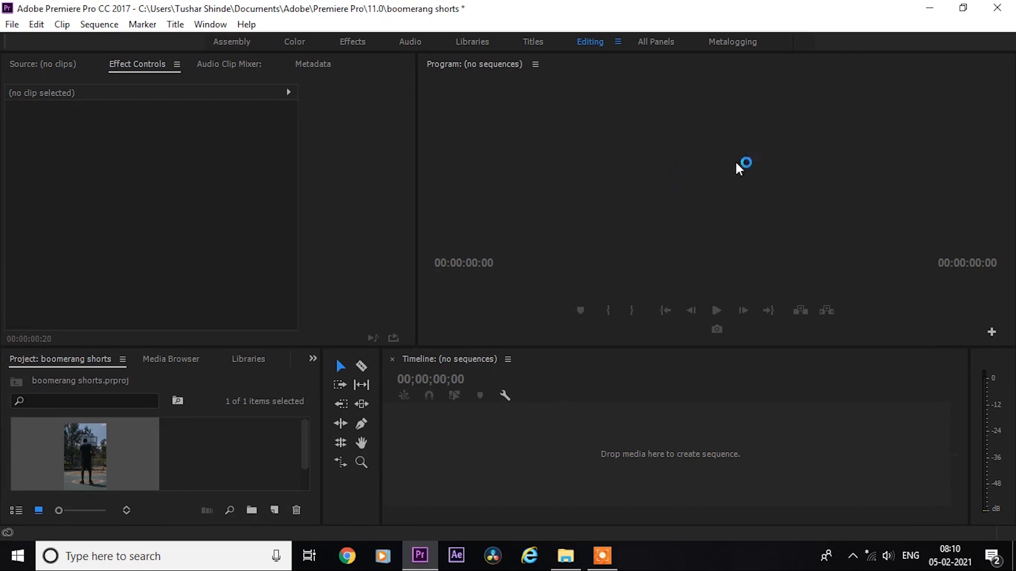
mouse_move(631, 370)
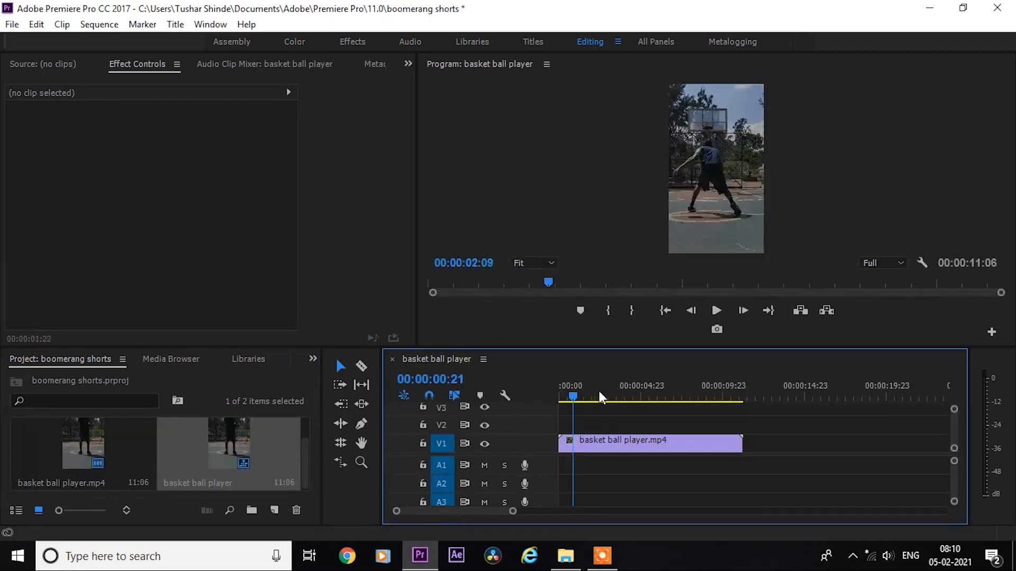
Move the playhead into the basketball clip on the new 'basket ball player' sequence
click(716, 310)
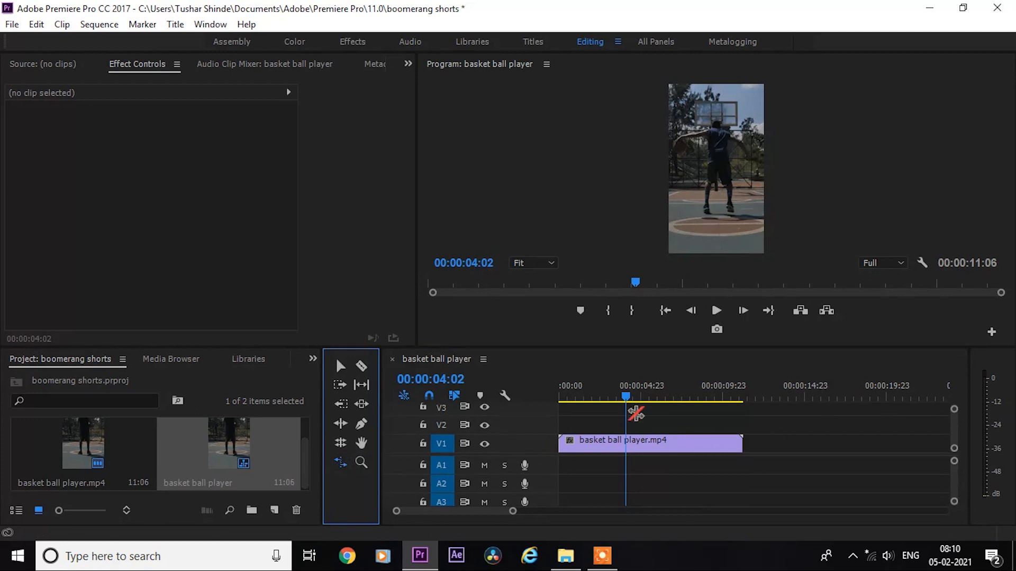
mouse_move(736, 443)
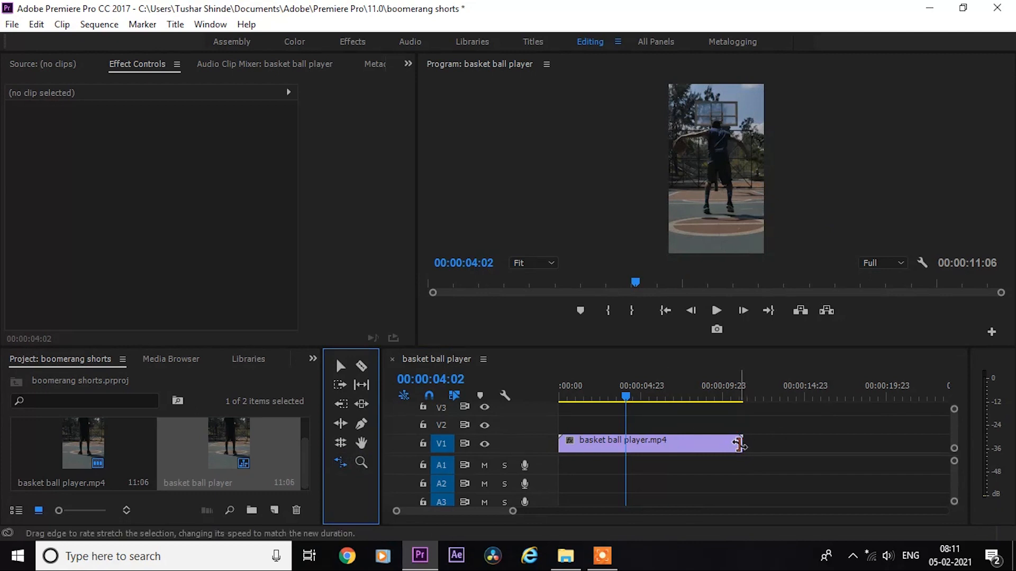
Rate-stretch the clip to 141.36% speed (7:23 long) and scrub to preview
drag(739, 445, 684, 446)
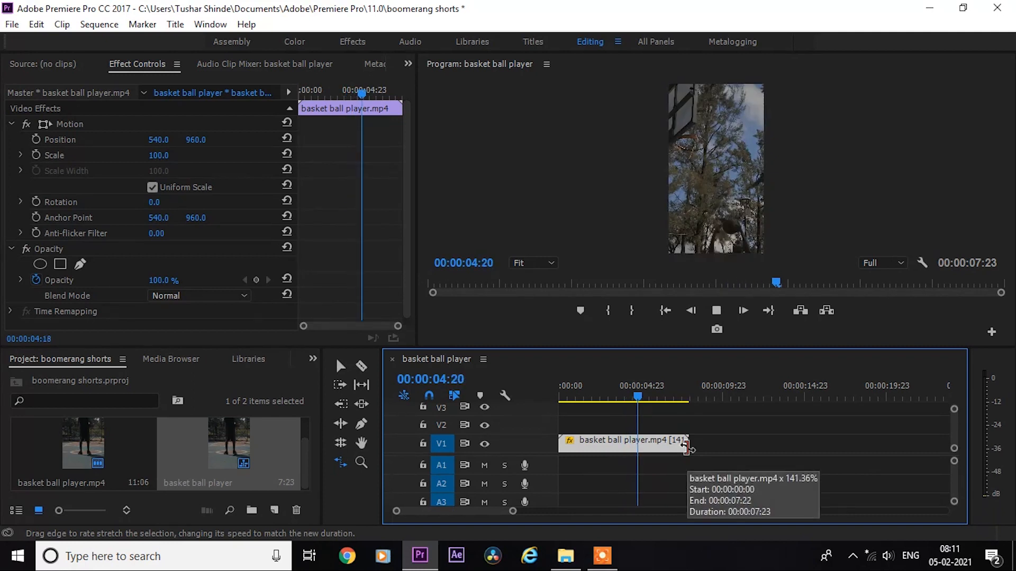
click(584, 397)
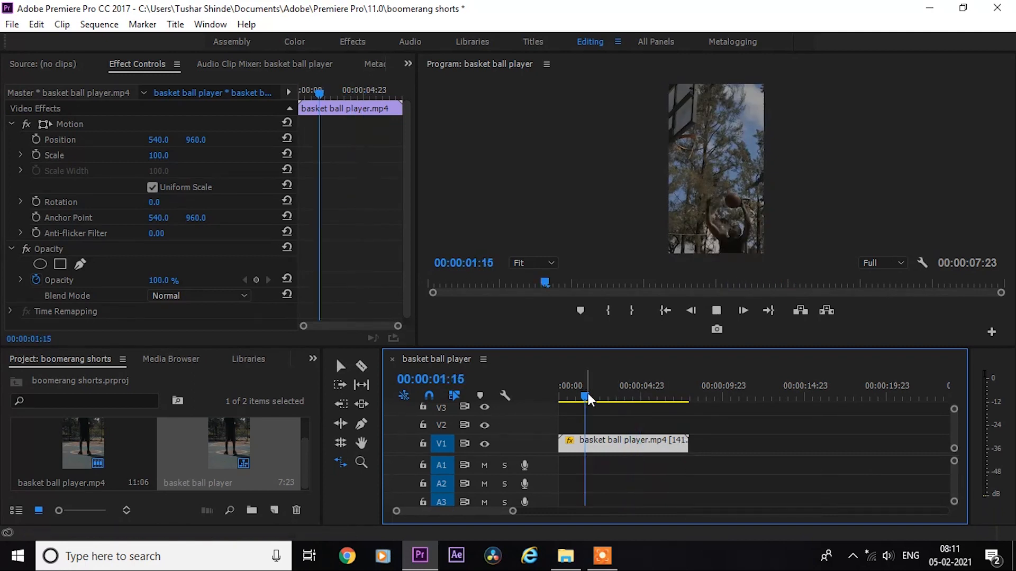
drag(585, 398, 609, 398)
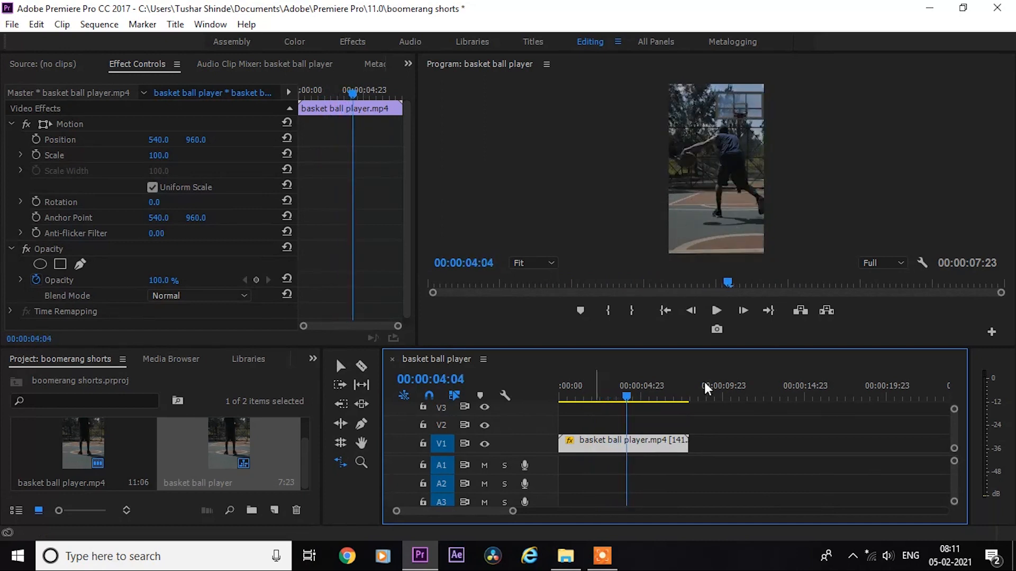
mouse_move(687, 358)
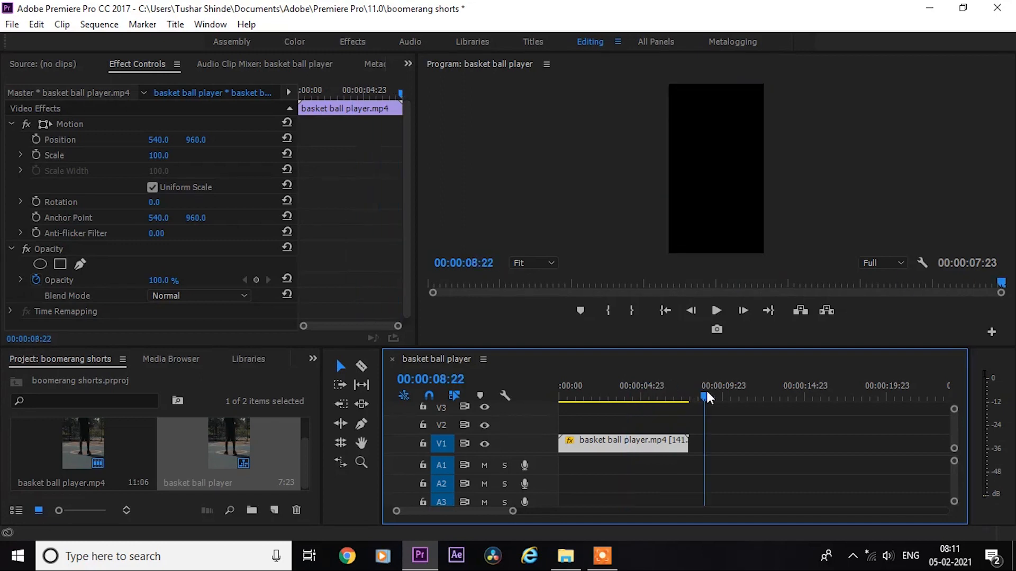
click(624, 398)
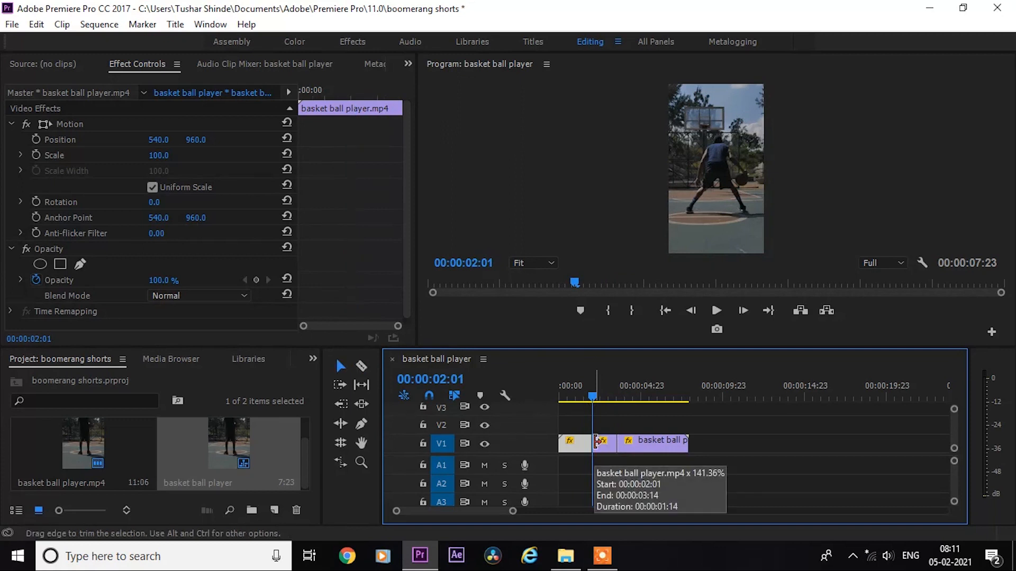
Trim the clip on the timeline down to one 1:14 piece
click(583, 447)
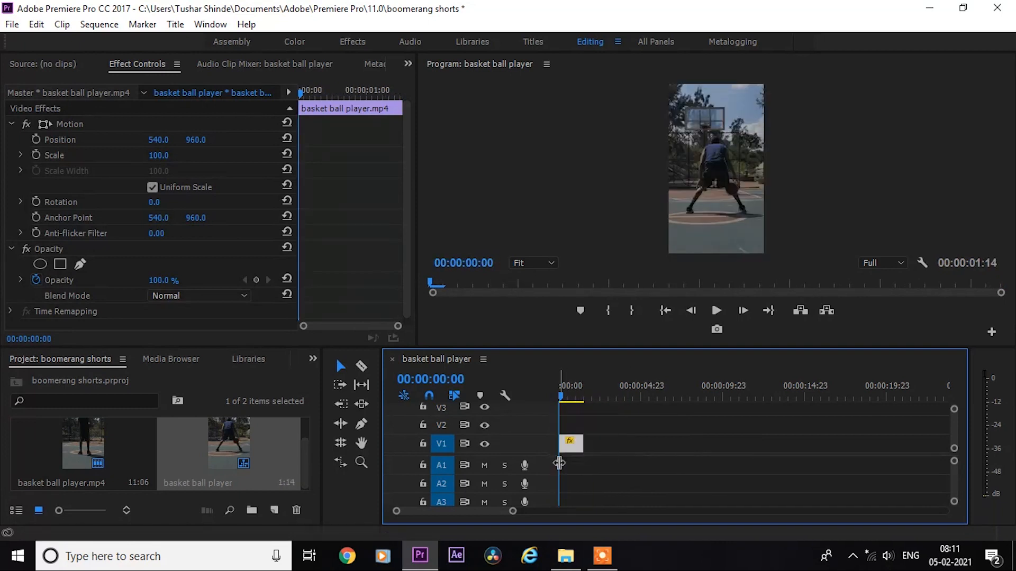
Alt-drag a copy of the short clip right after the original, making the sequence 3:03
drag(569, 444, 583, 447)
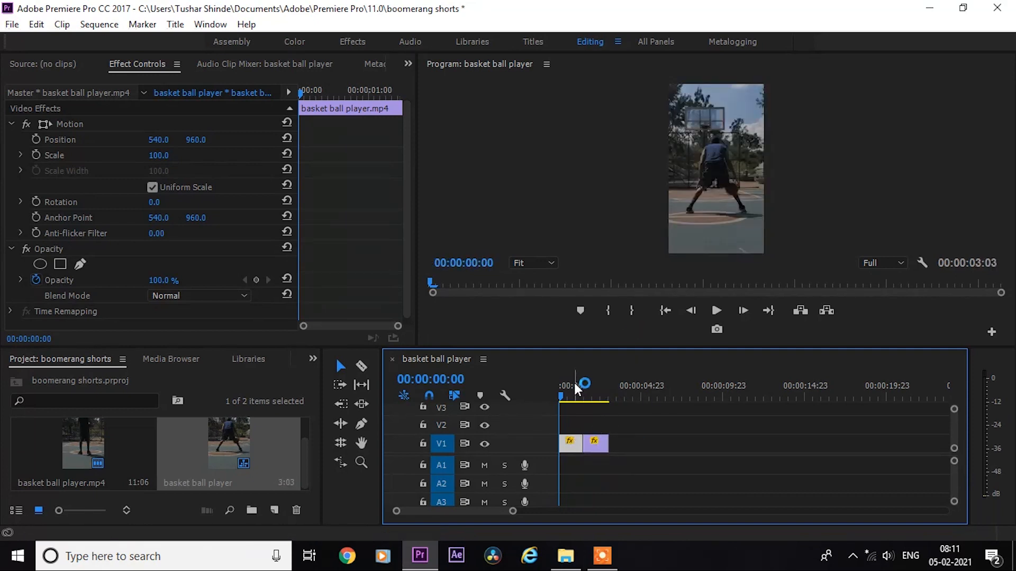
click(716, 310)
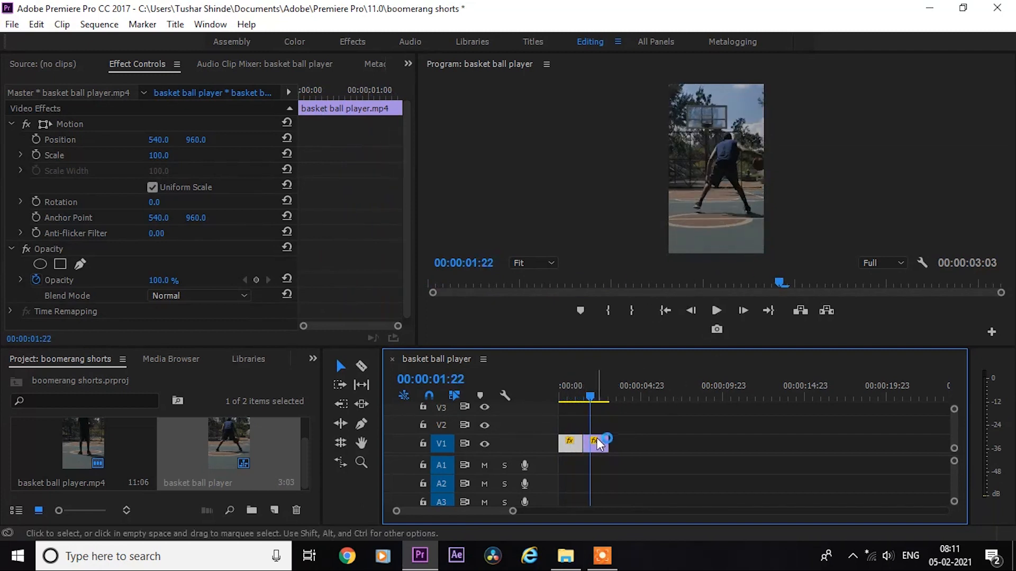
Enable Reverse Speed on the second copy via Speed/Duration and check the result
right_click(595, 443)
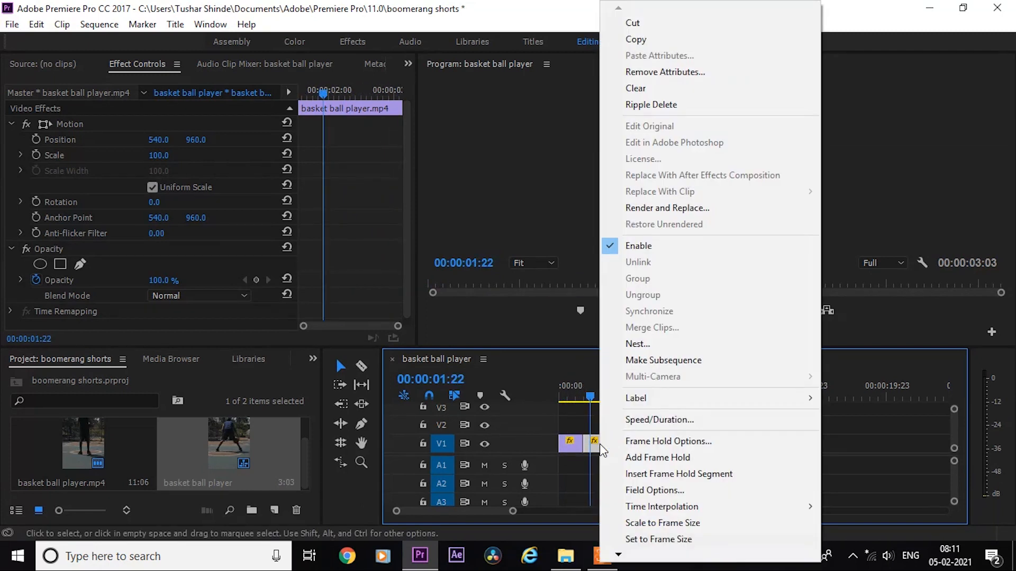
mouse_move(677, 434)
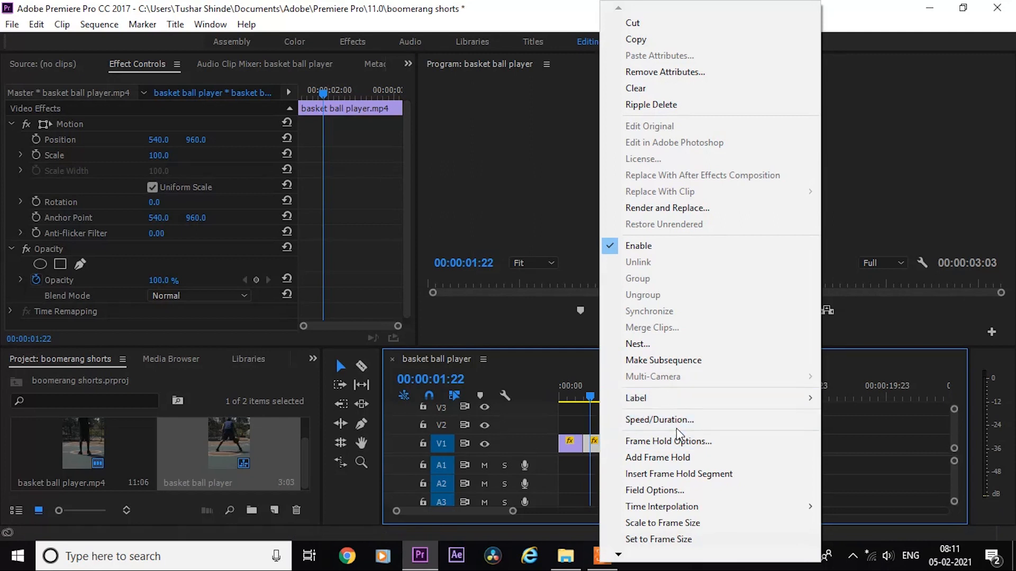
click(660, 420)
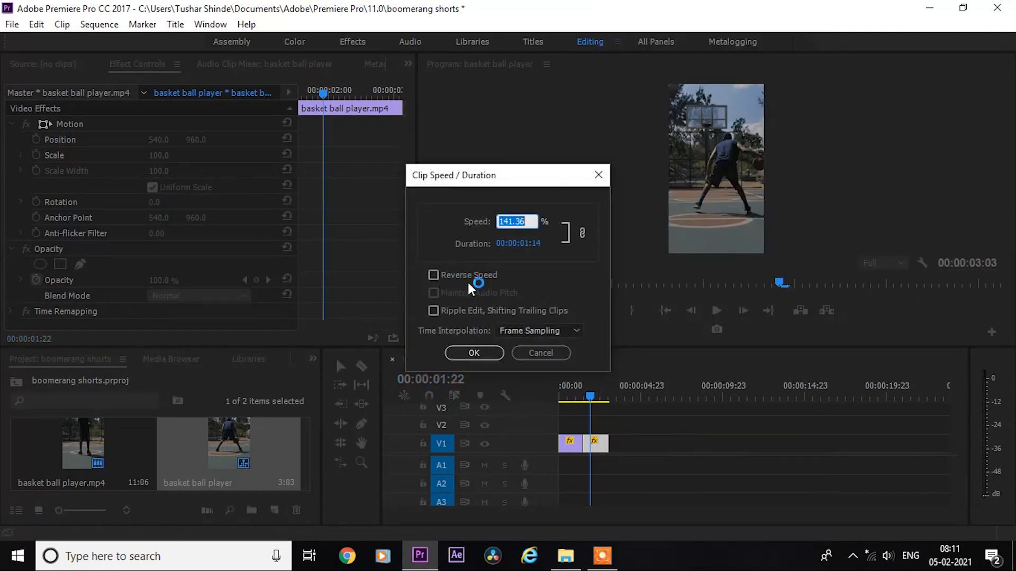
click(433, 275)
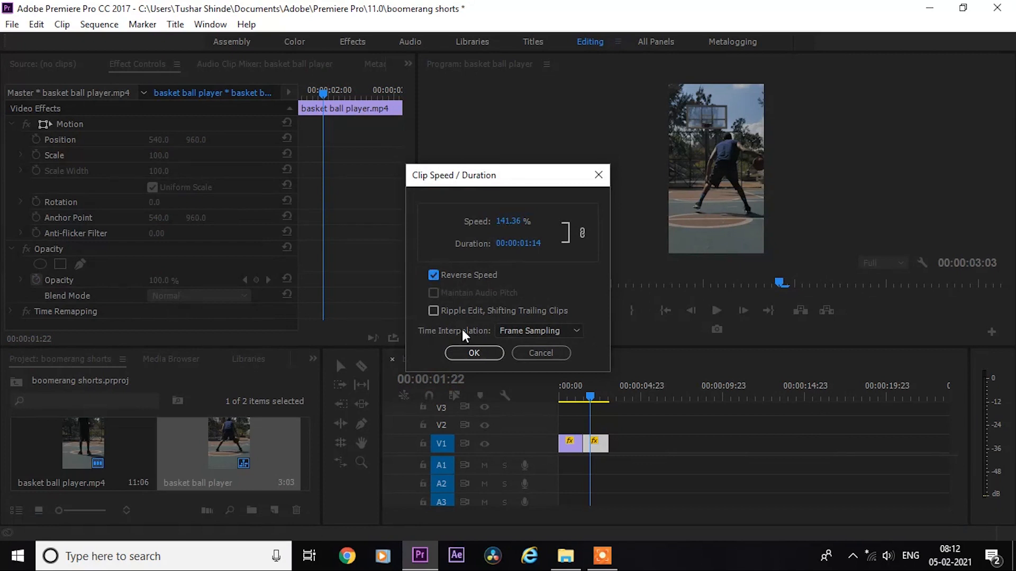
click(473, 353)
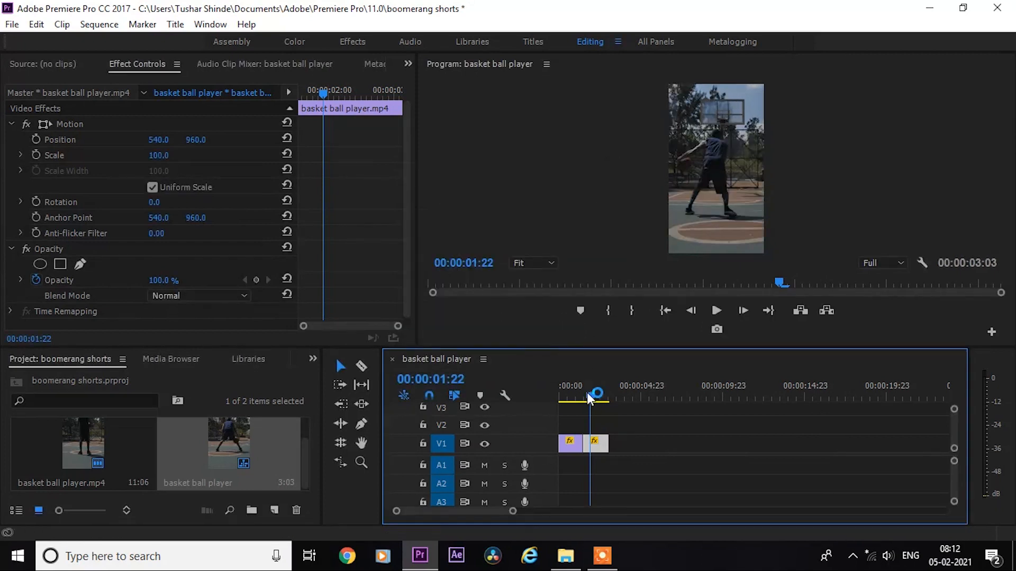
click(716, 311)
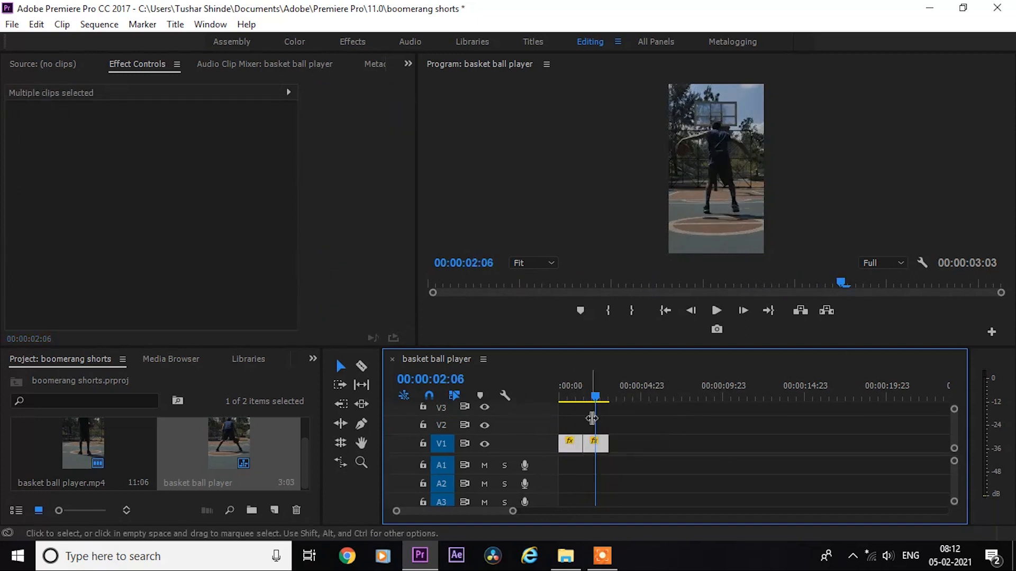
Duplicate the forward-reverse pair, then duplicate all four clips further along the timeline
drag(595, 444, 612, 444)
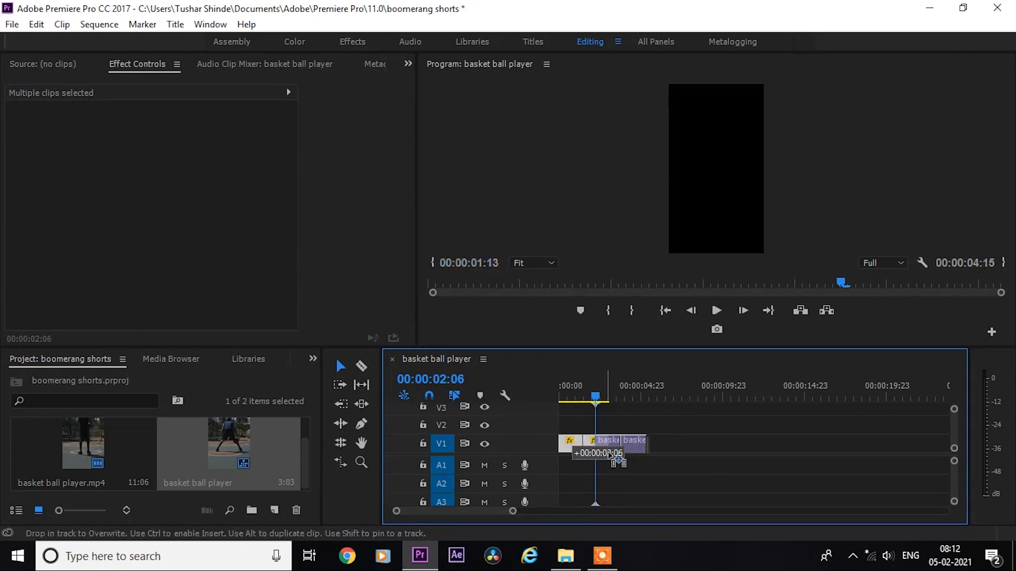
drag(615, 454, 632, 454)
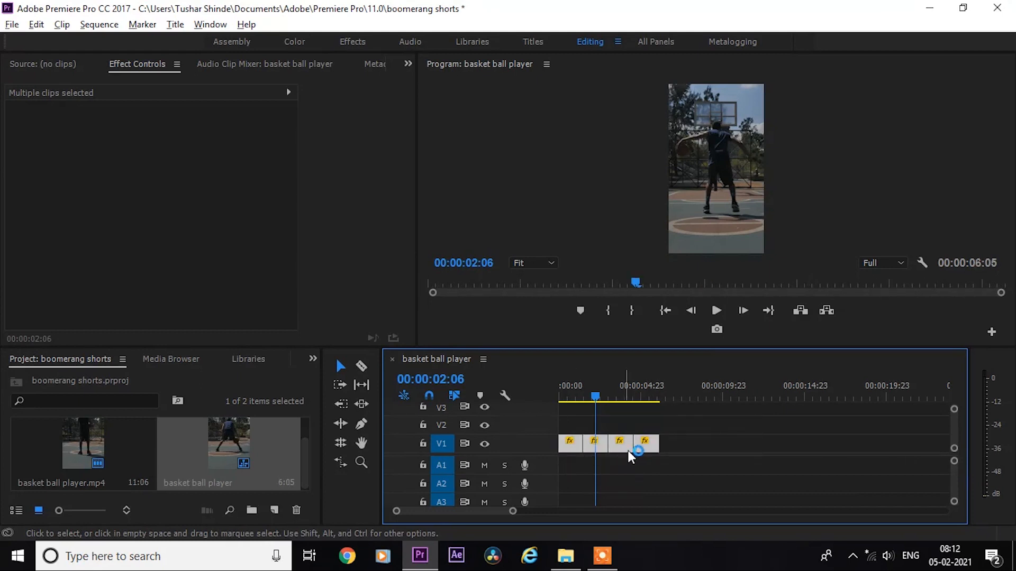
drag(635, 444, 732, 444)
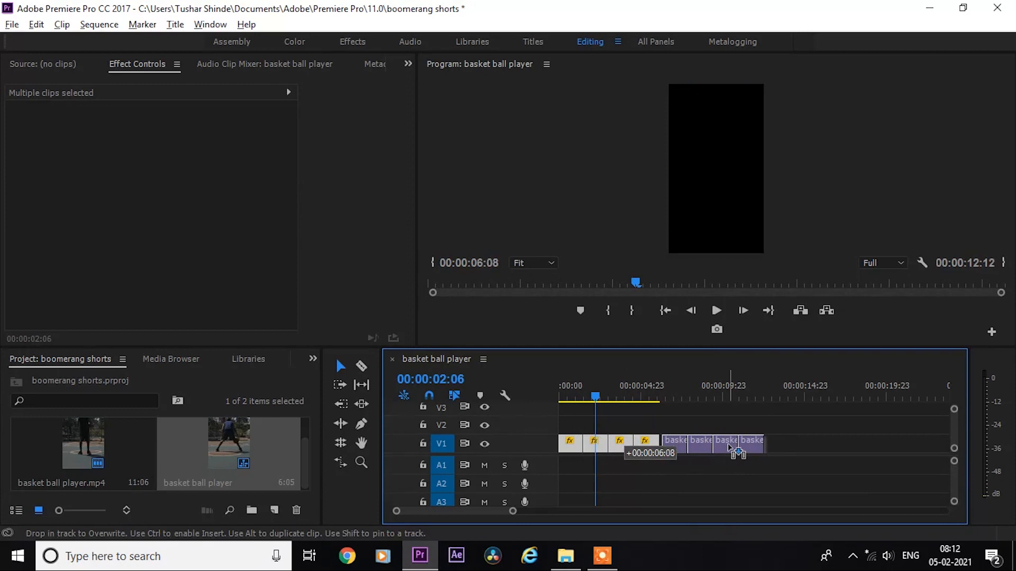